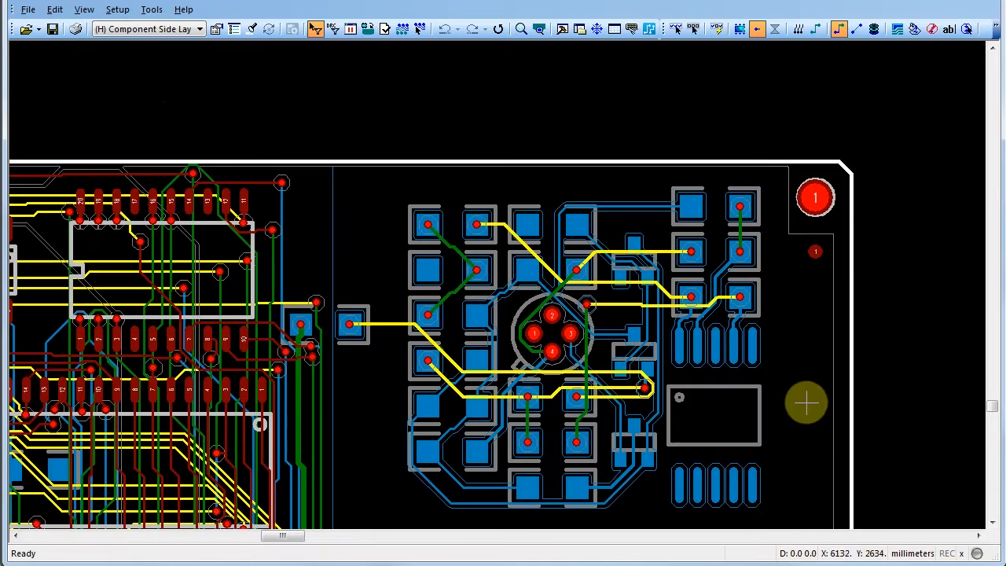
mouse_move(811, 402)
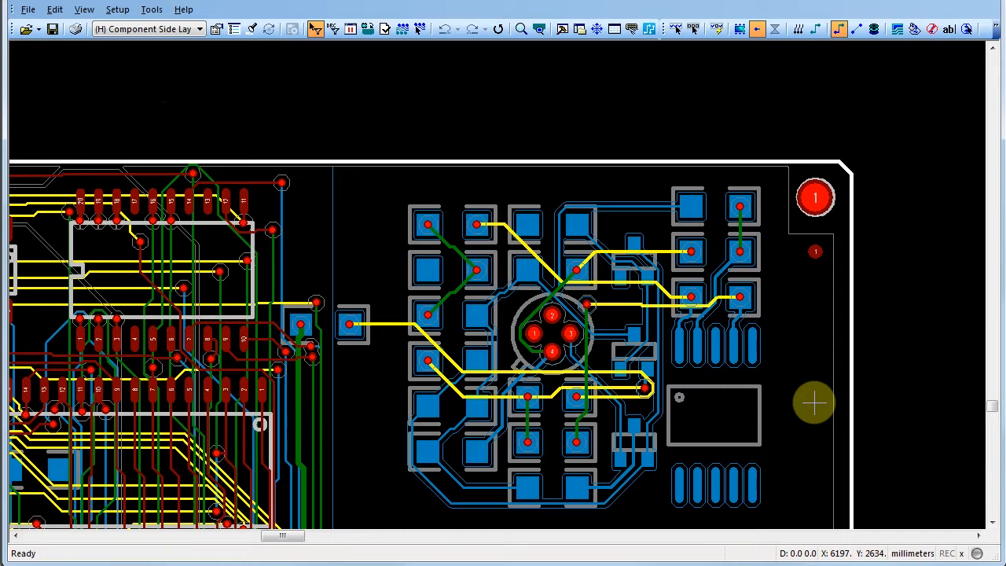
Set the selection filter to Select Anything from the workspace context menu
right_click(817, 410)
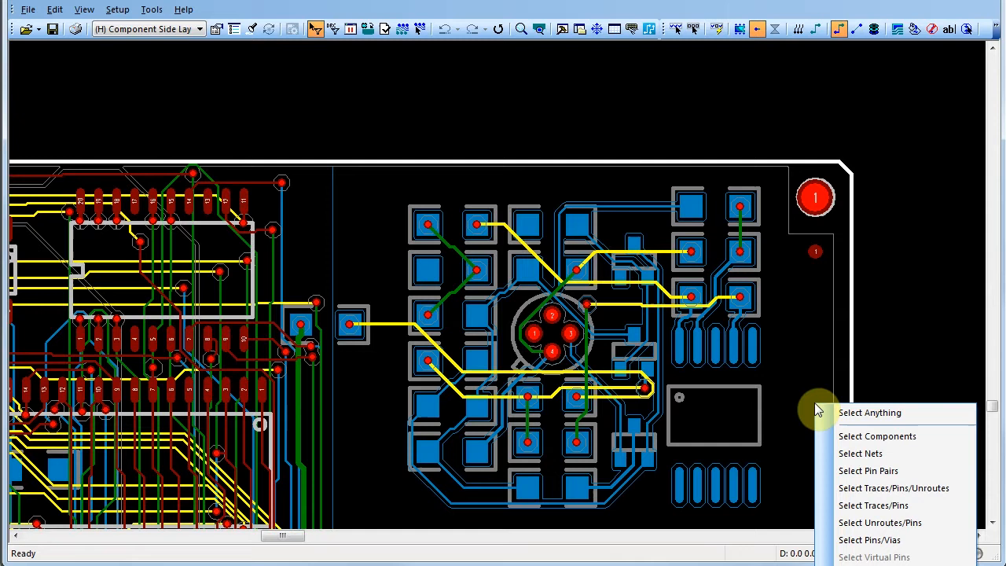
mouse_move(836, 411)
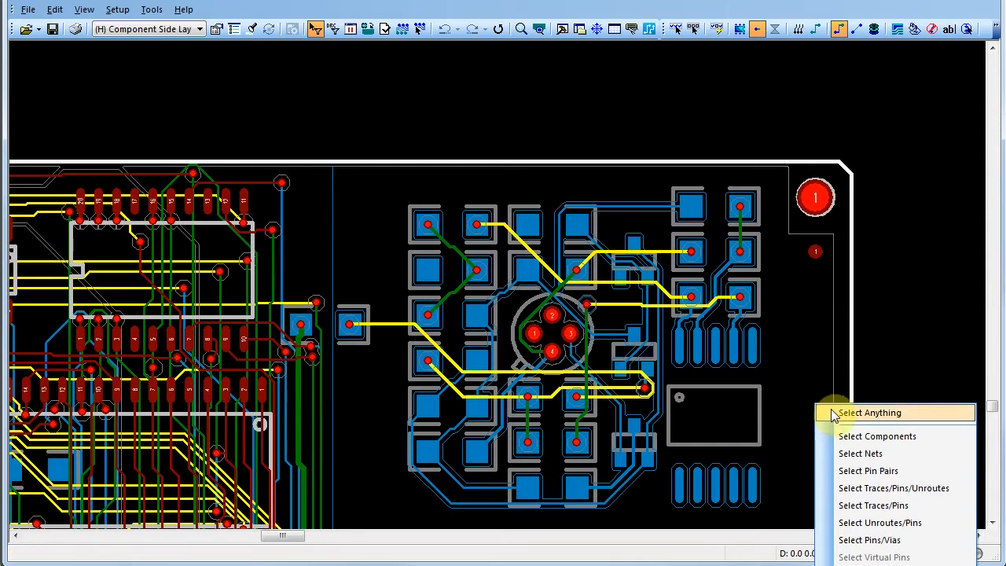
left_click(873, 412)
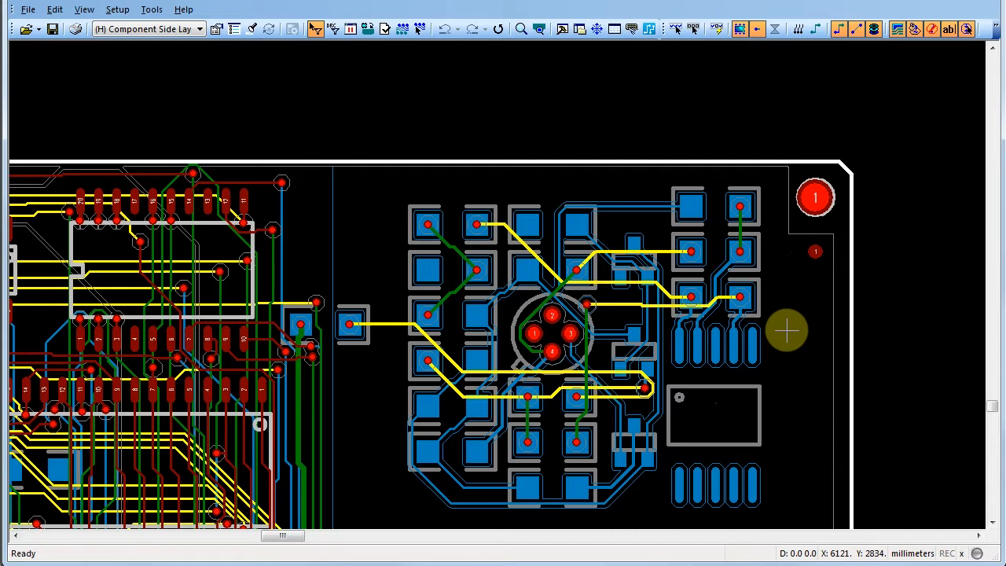
Restrict the filter to Select Traces/Pins, inspect a Net 5 trace, then restore Select Anything
right_click(786, 330)
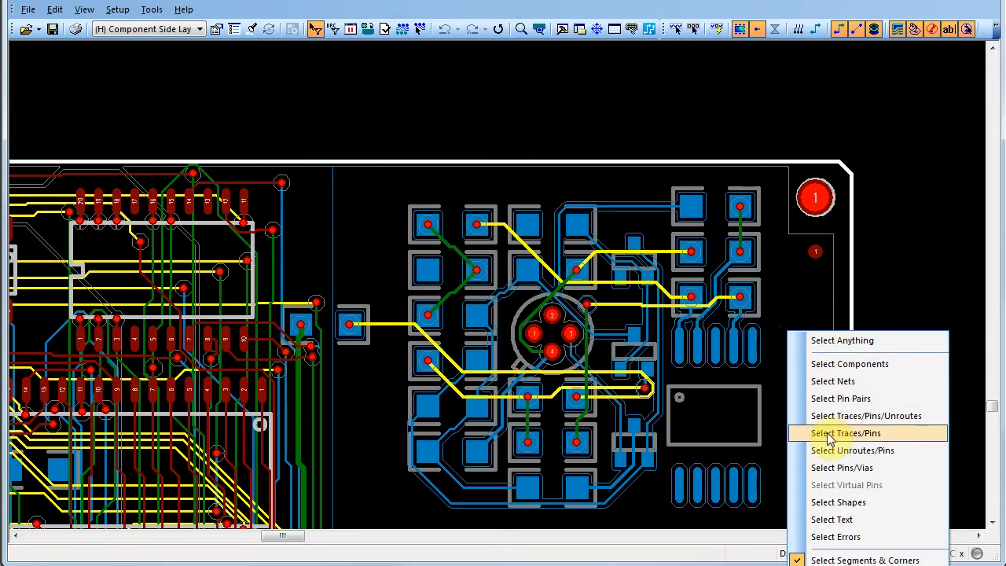
left_click(845, 432)
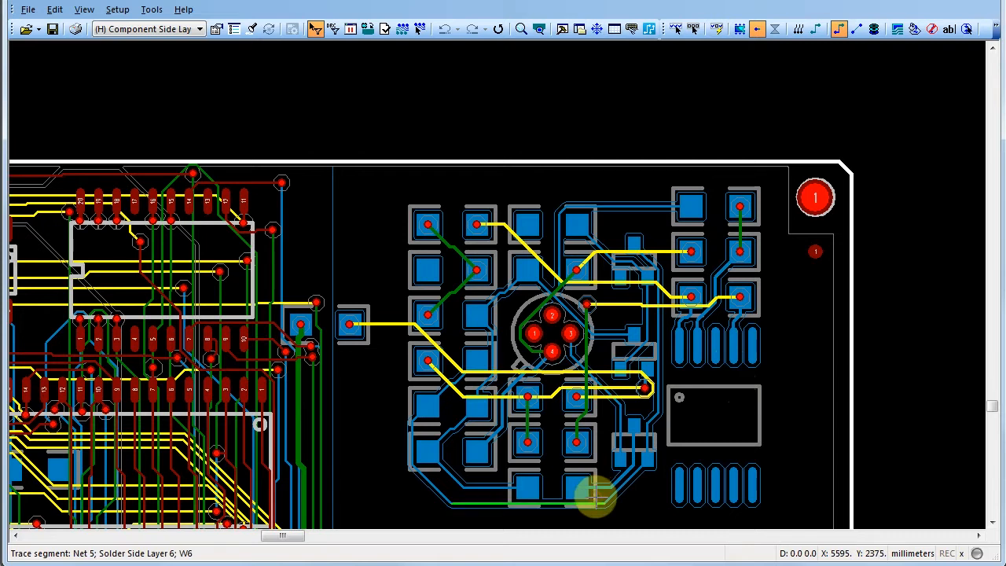
mouse_move(610, 506)
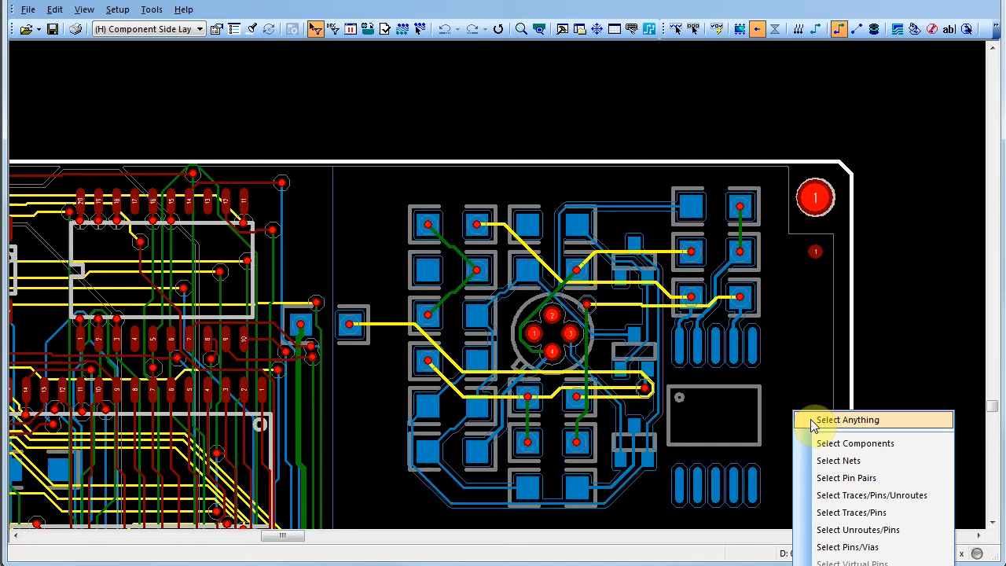
left_click(846, 420)
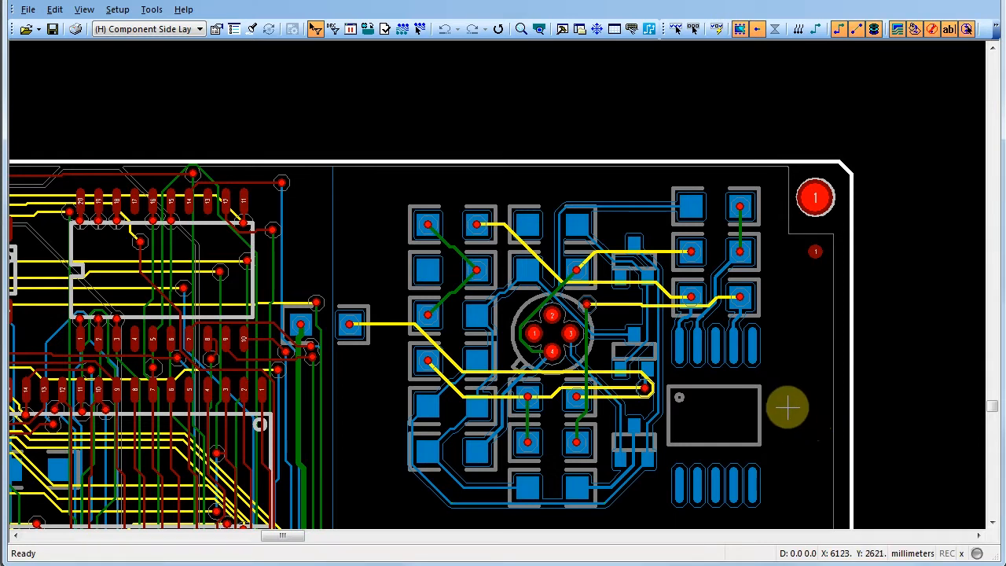